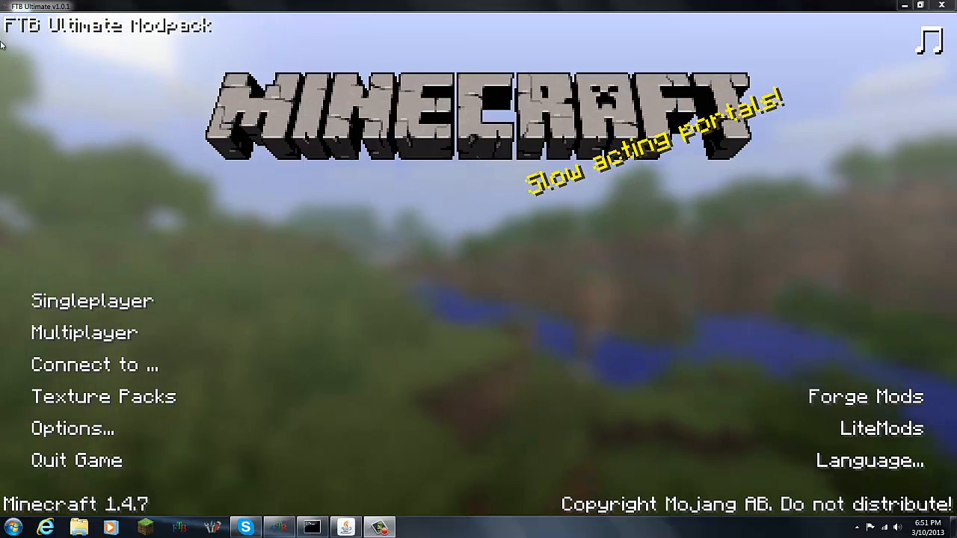
pyautogui.moveTo(180, 45)
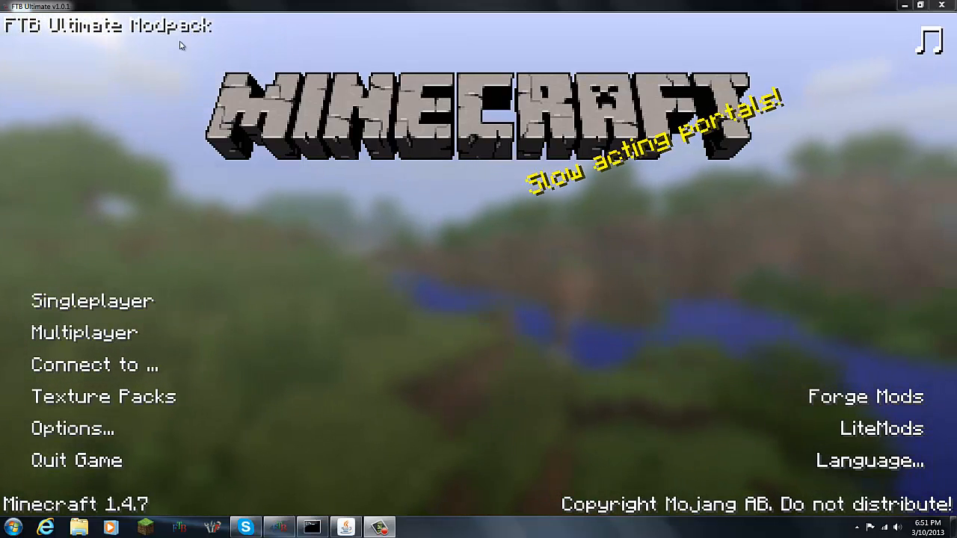
pyautogui.moveTo(512, 232)
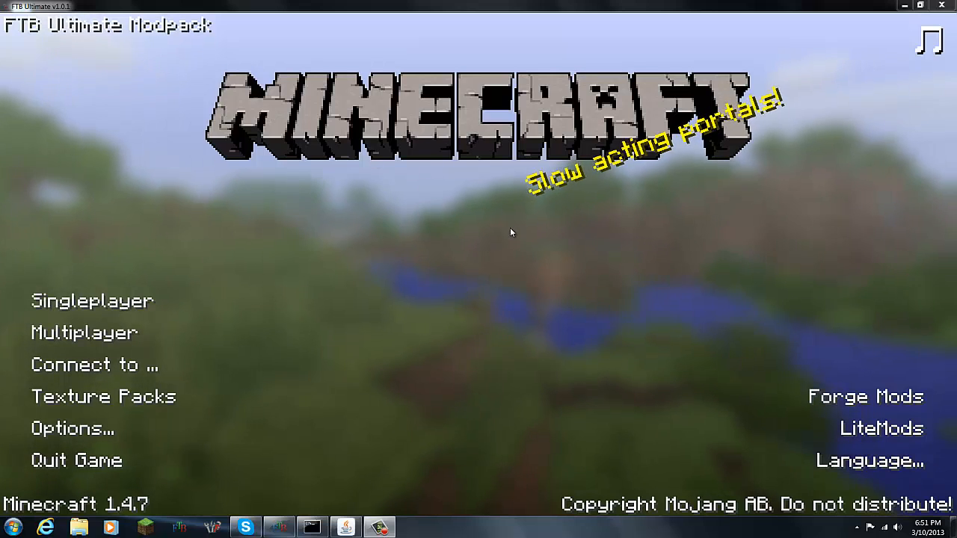
pyautogui.moveTo(447, 335)
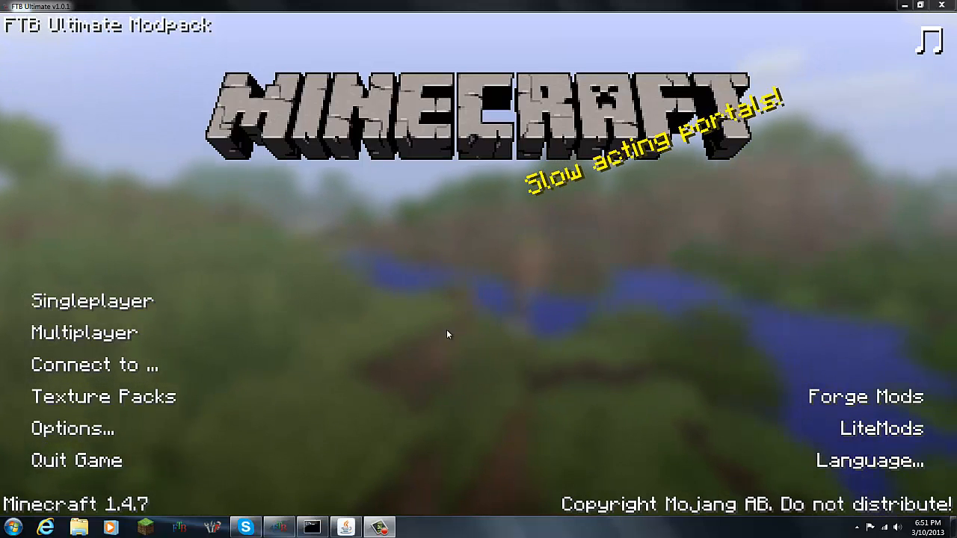
pyautogui.moveTo(418, 342)
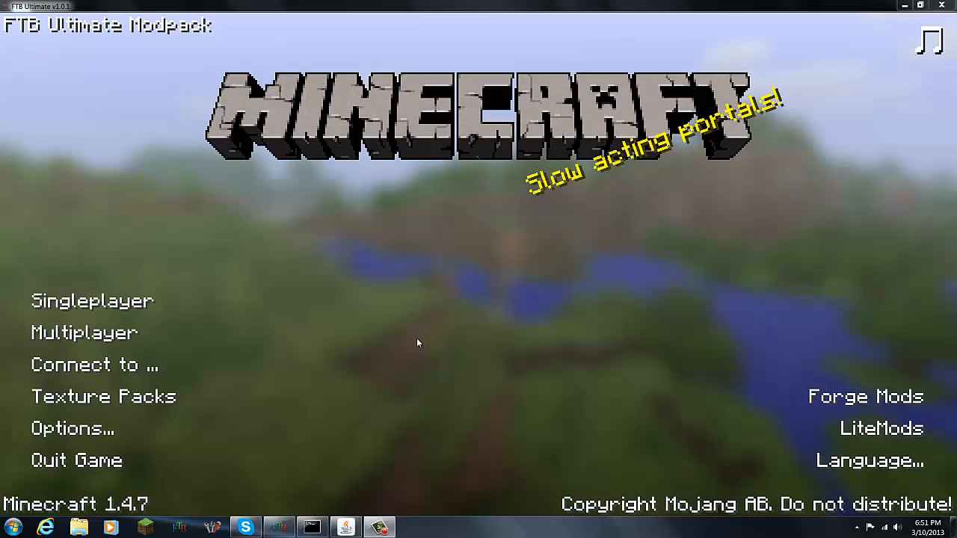
pyautogui.moveTo(194, 338)
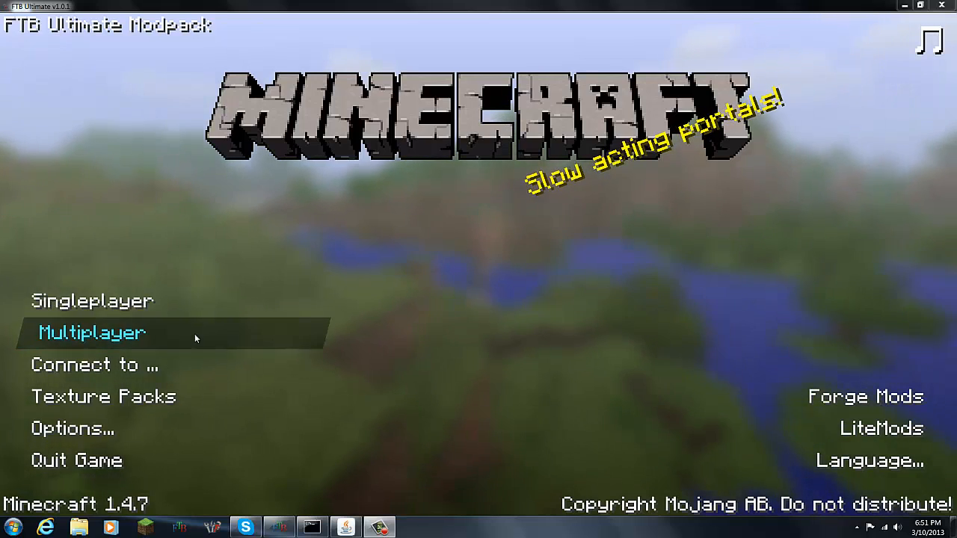
# Check the singleplayer list, then join Minecraft Server (127.0.0.1) until the game freezes.
pyautogui.click(92, 300)
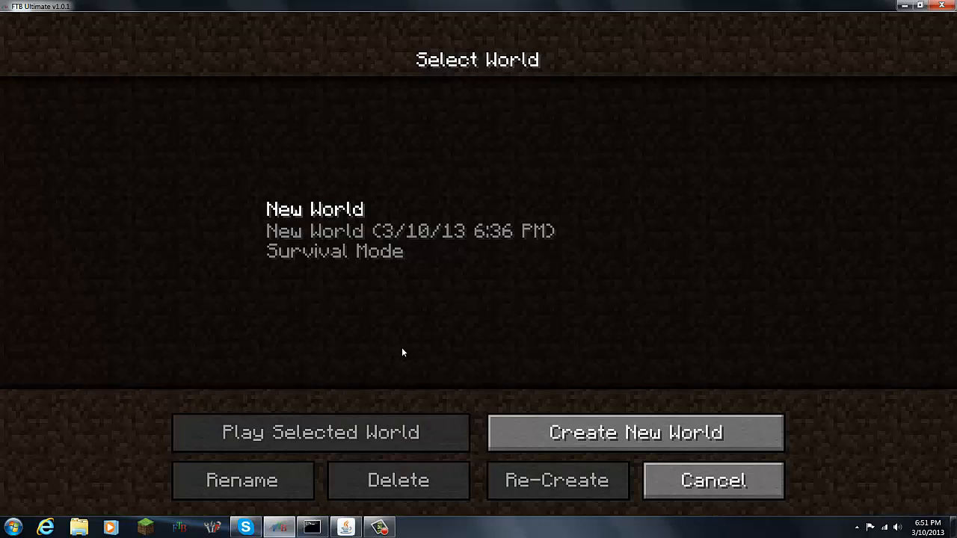
pyautogui.click(711, 479)
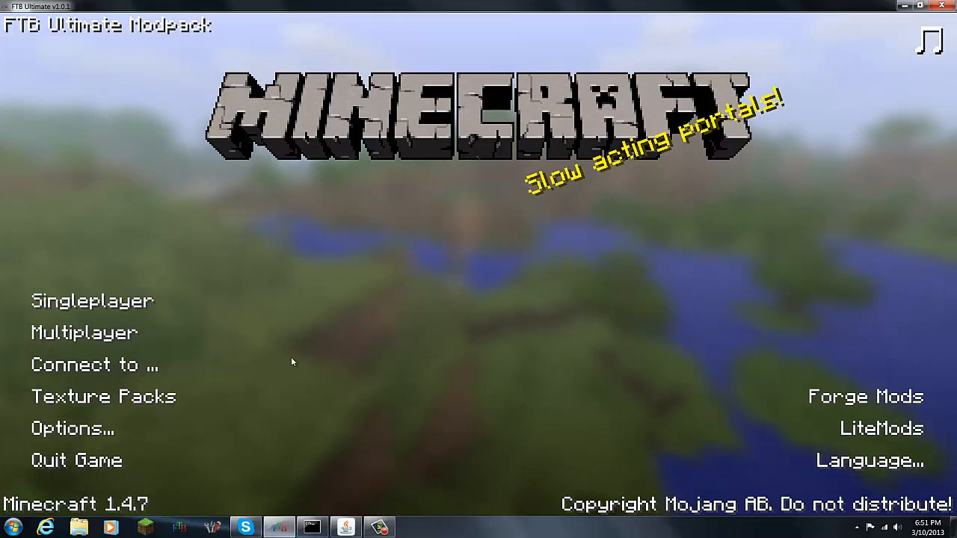
pyautogui.moveTo(190, 335)
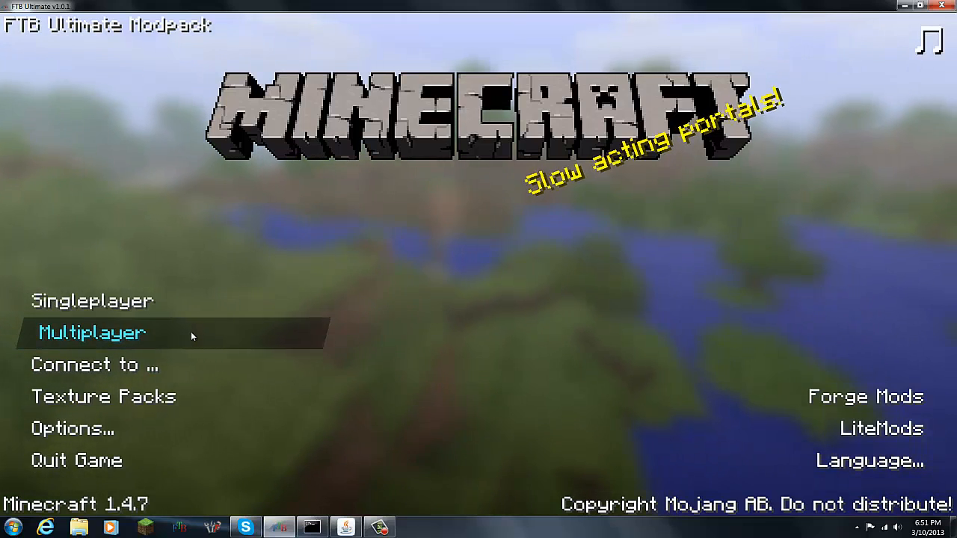
pyautogui.click(91, 333)
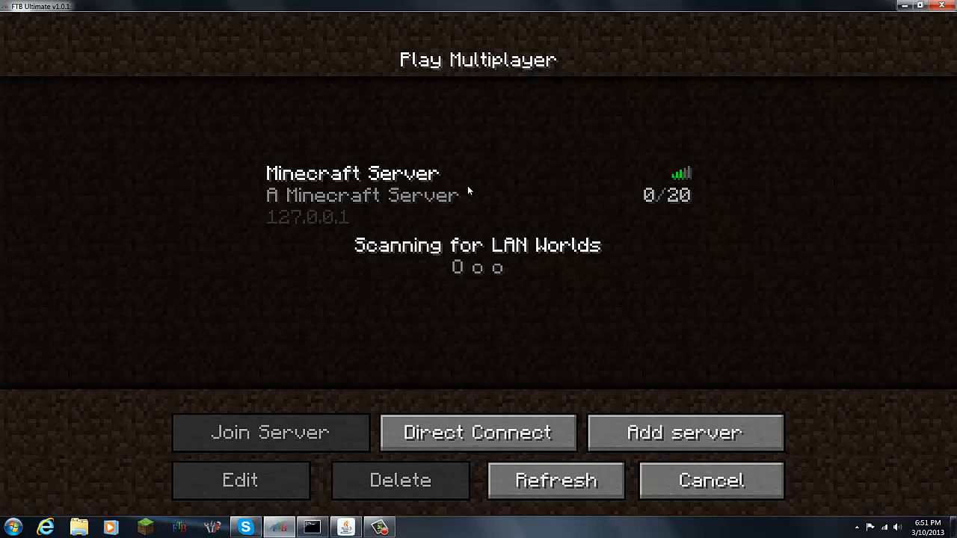
pyautogui.click(270, 432)
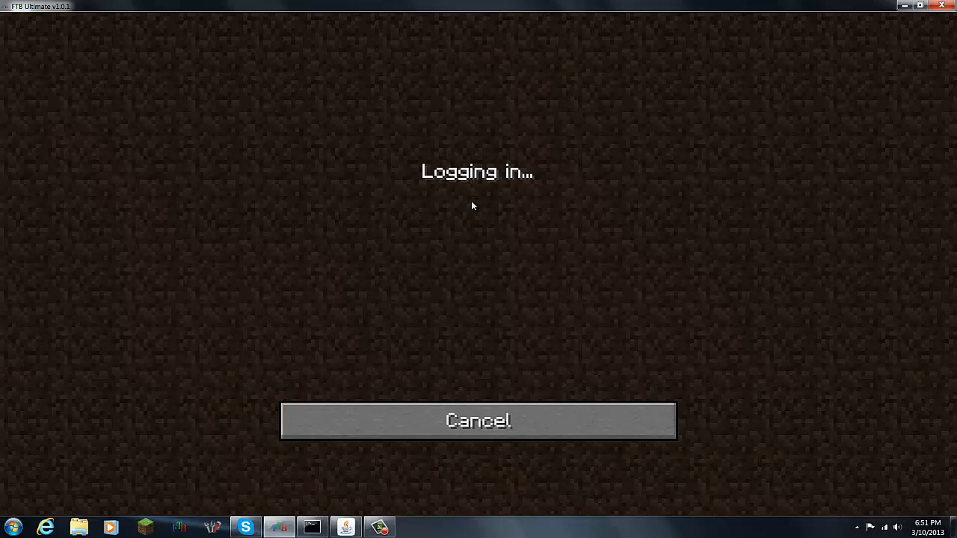
pyautogui.click(478, 420)
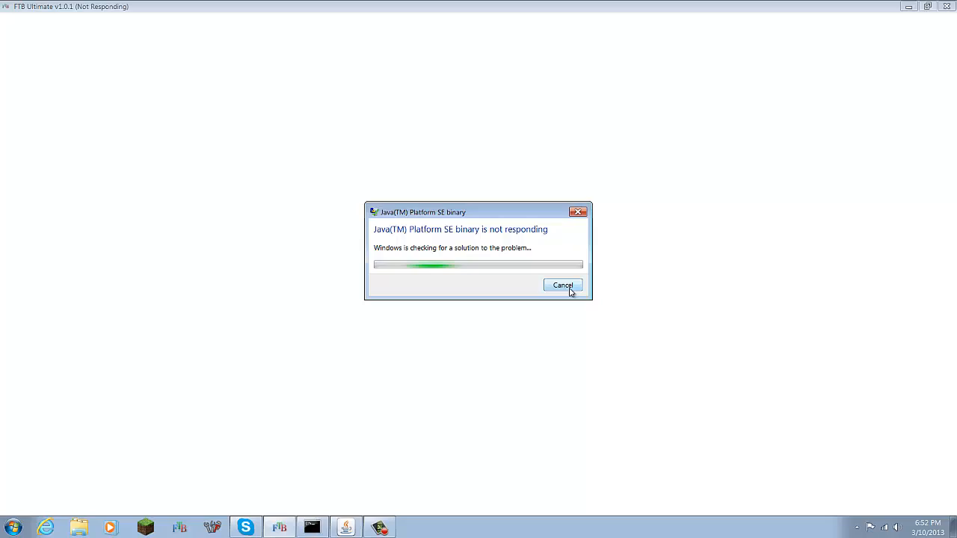
# Dismiss the Java not-responding report, minimize the server windows, and start FTB_Launcher.
pyautogui.click(562, 286)
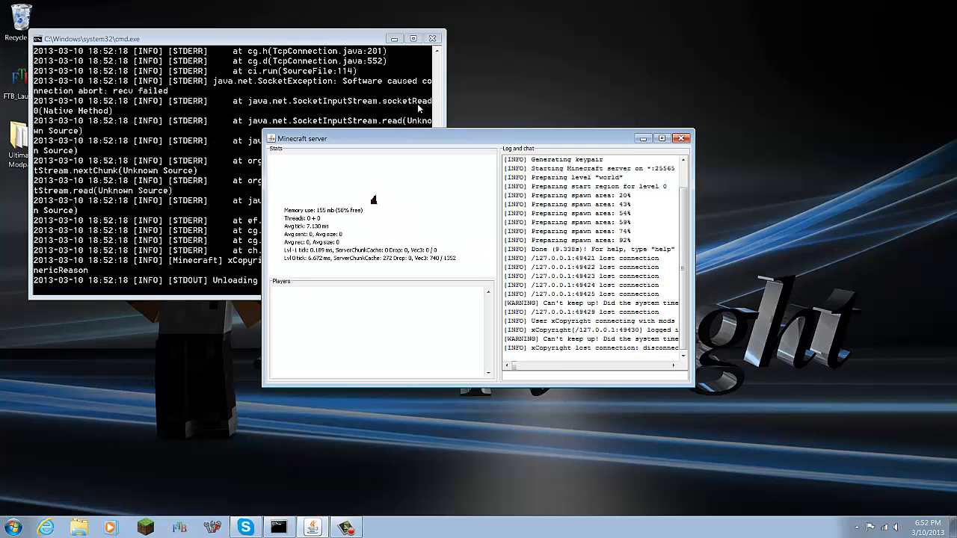
pyautogui.click(681, 138)
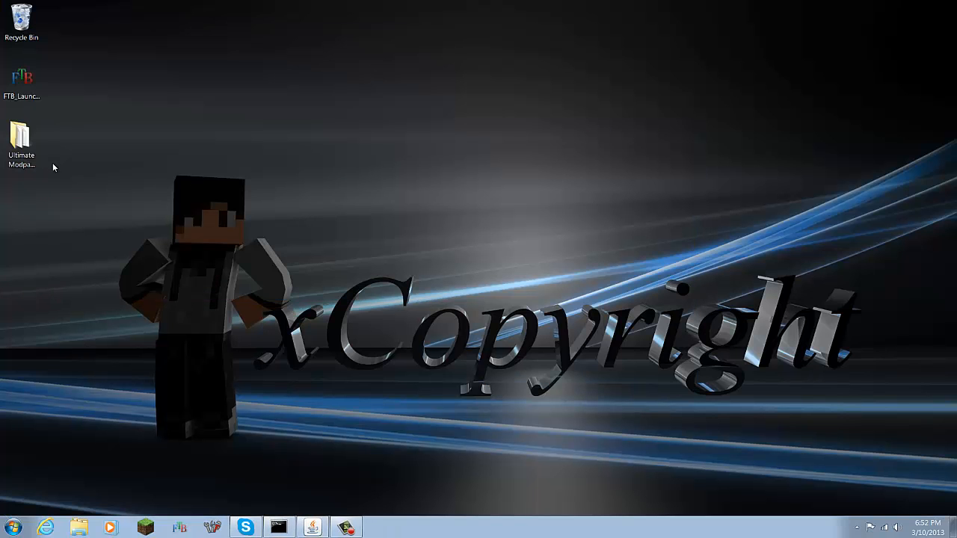
pyautogui.click(20, 78)
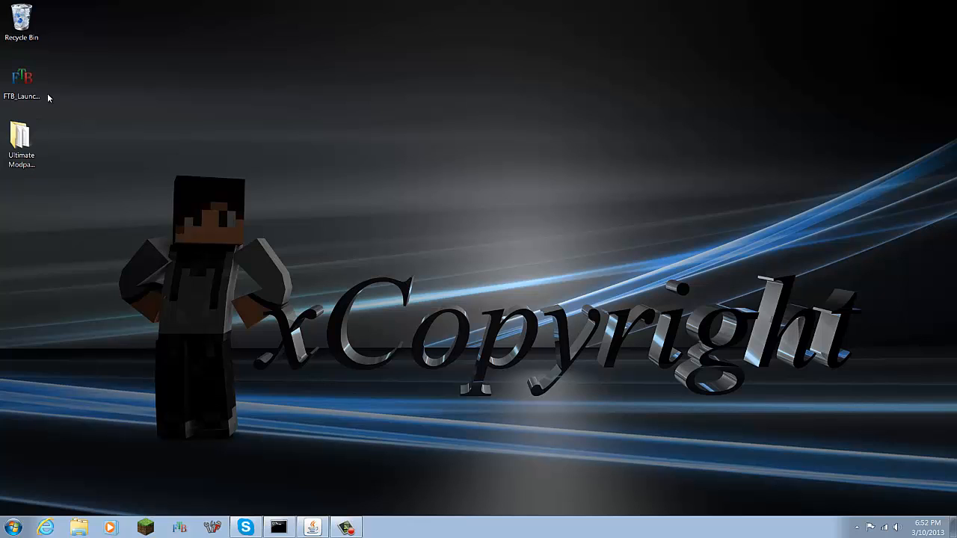
pyautogui.doubleClick(21, 77)
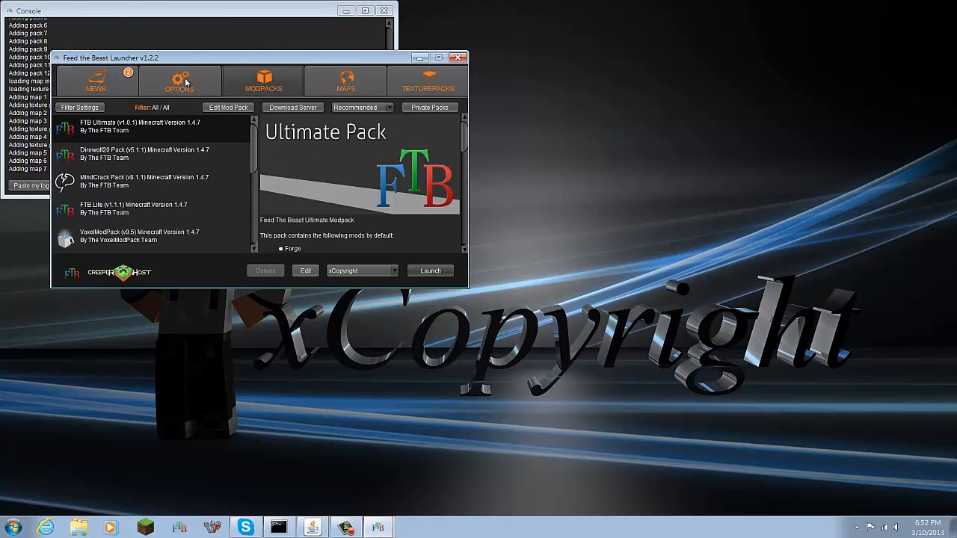
# Enter '-Xms256m -XX:PermSize=128M -XX:MaxPermSize=256m' as Additional Java Parameters in Advanced Options.
pyautogui.click(178, 80)
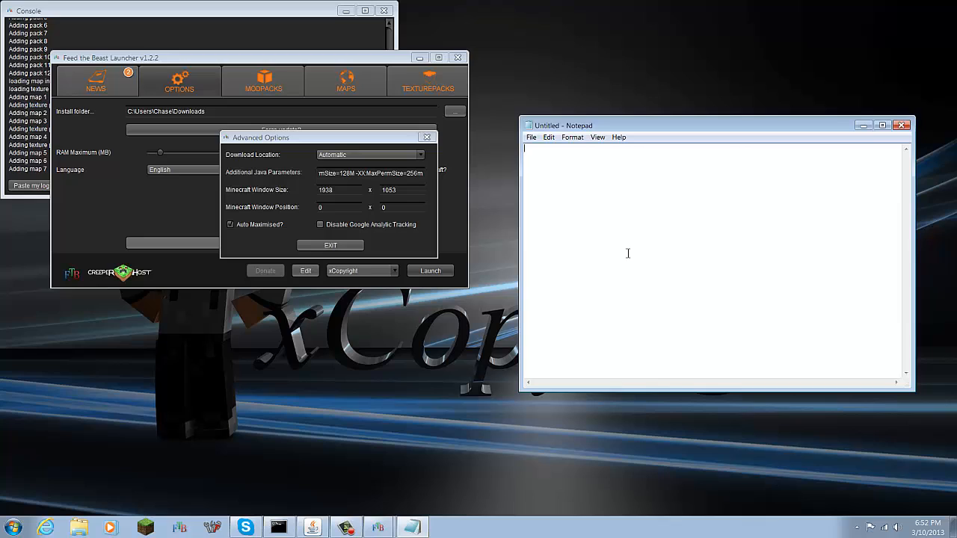
pyautogui.write('-Xms256m -XX:PermSize=128M -XX:MaxPermSize=256m')
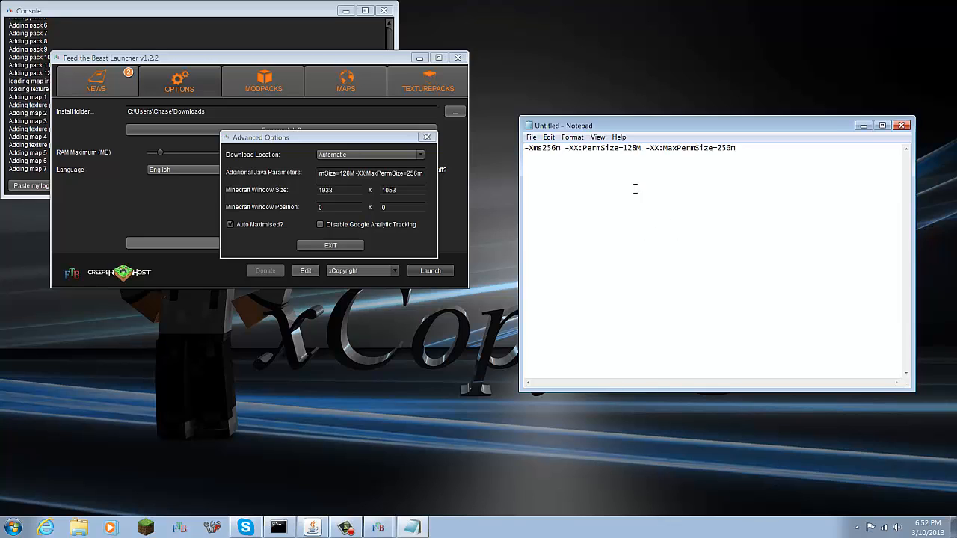
pyautogui.moveTo(284, 179)
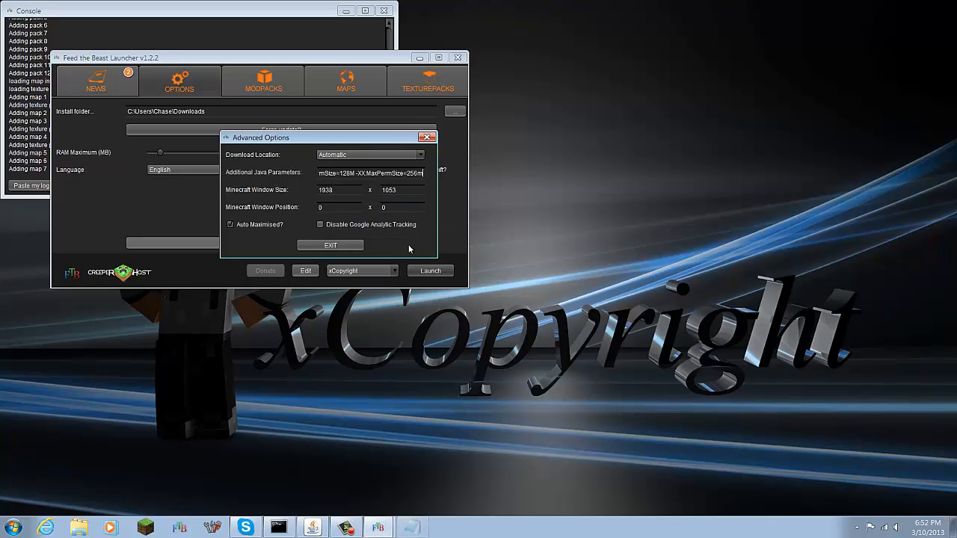
# Close Advanced Options and launch FTB Ultimate to the Mojang loading screen.
pyautogui.click(330, 245)
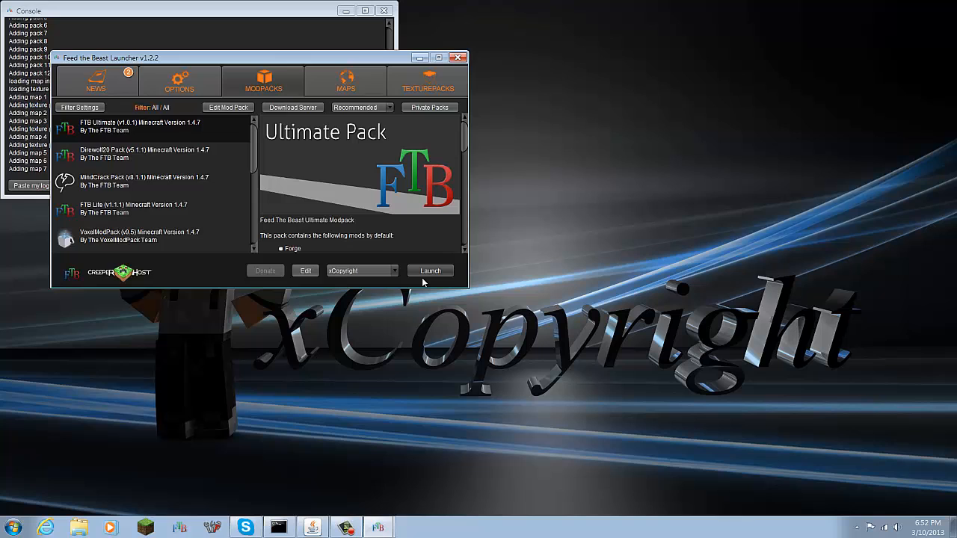
pyautogui.click(430, 271)
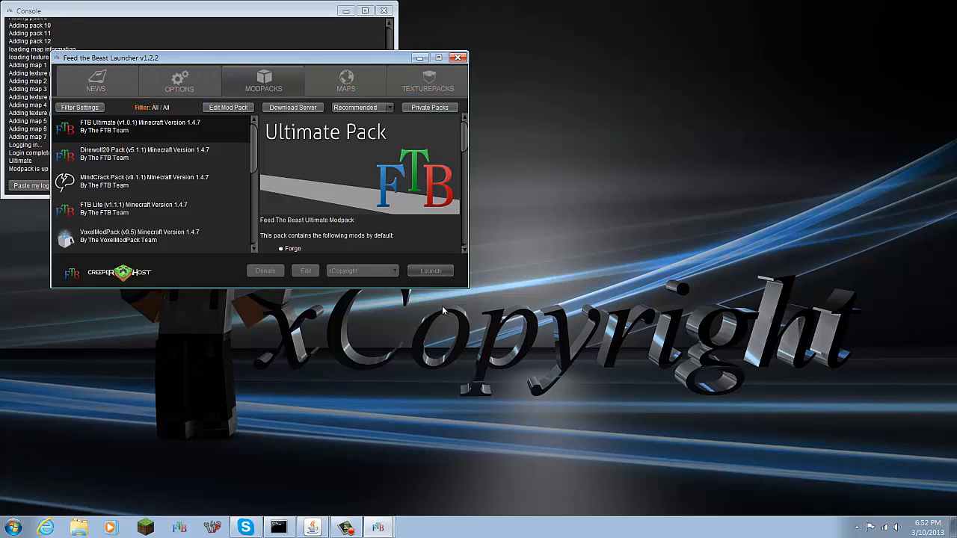
pyautogui.click(430, 270)
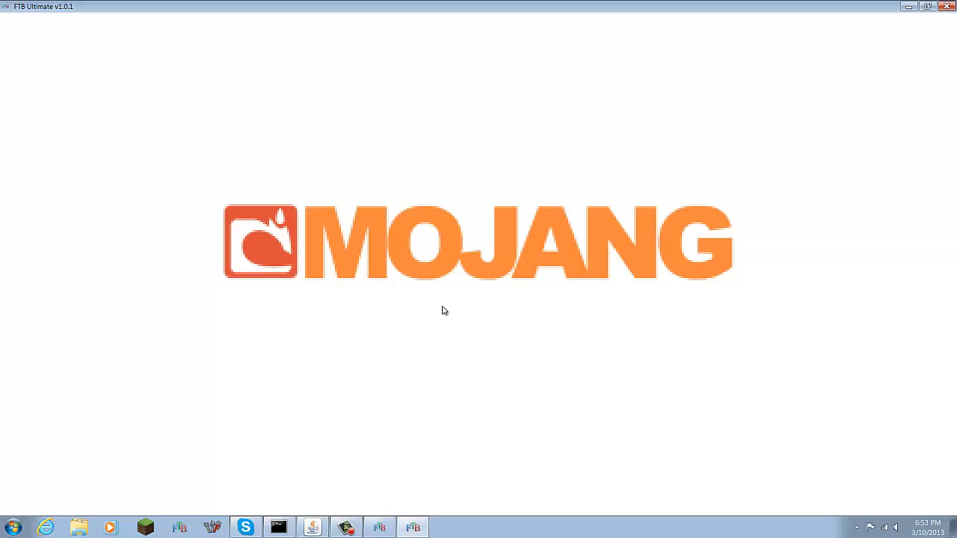
pyautogui.moveTo(738, 233)
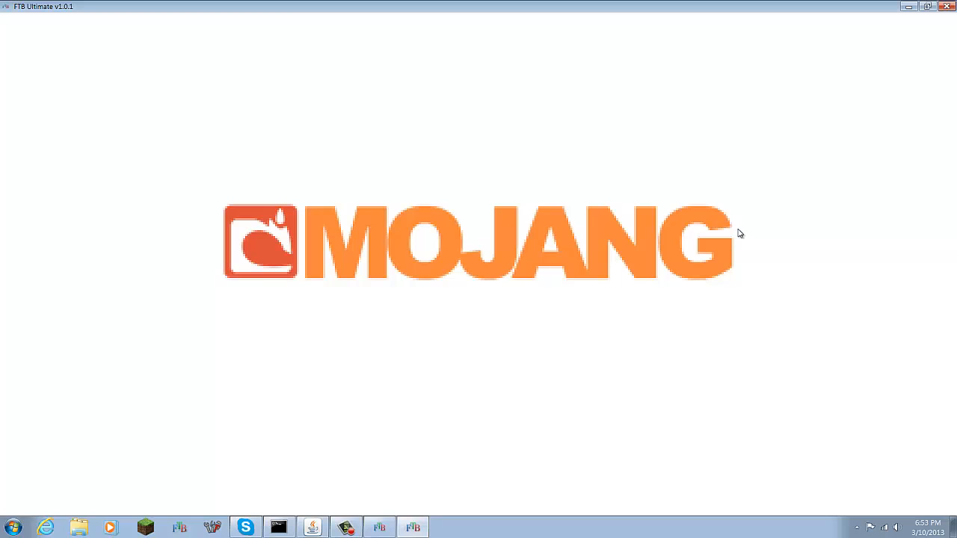
pyautogui.moveTo(776, 230)
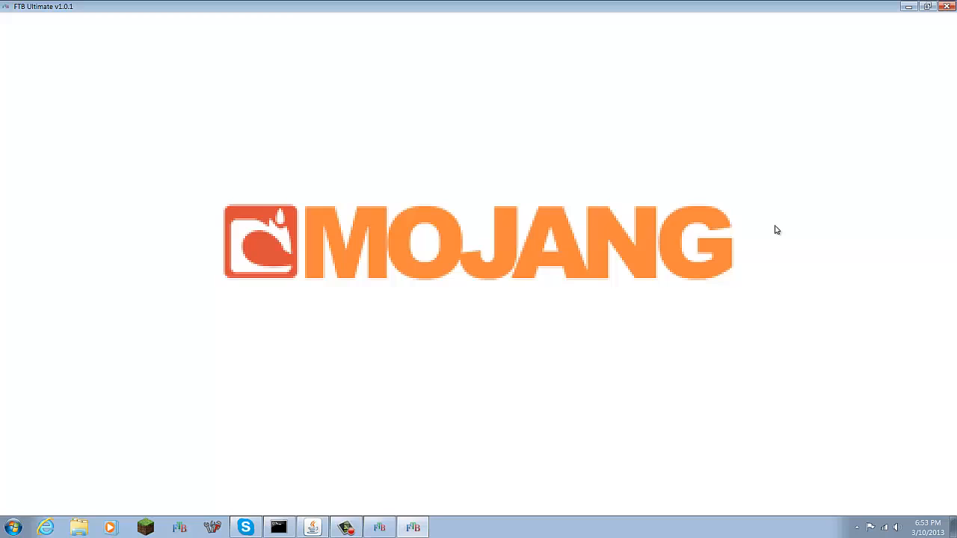
pyautogui.moveTo(546, 117)
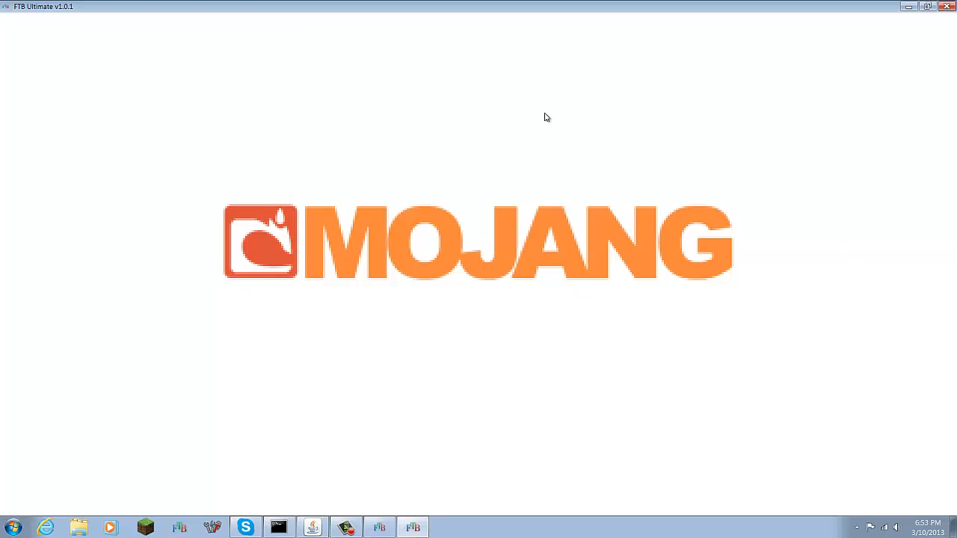
pyautogui.moveTo(470, 330)
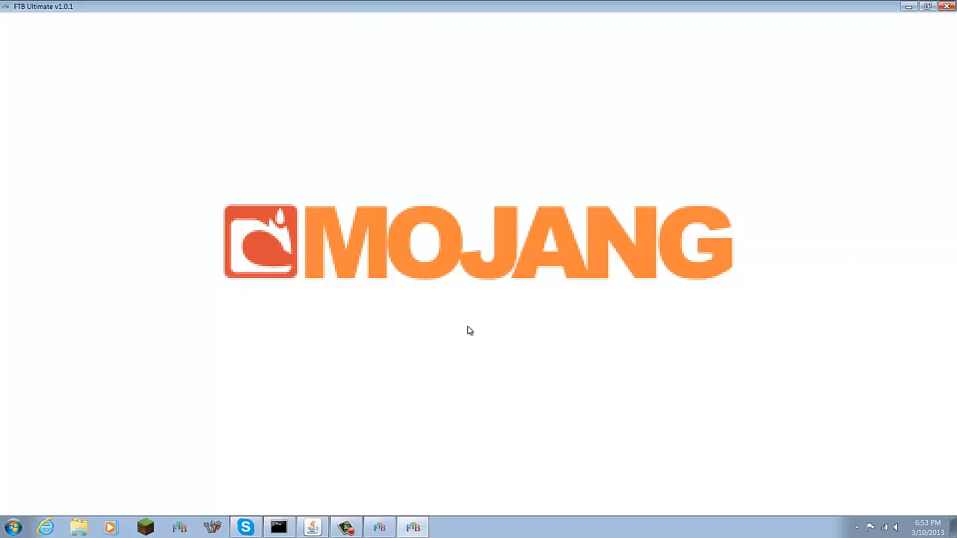
pyautogui.moveTo(298, 405)
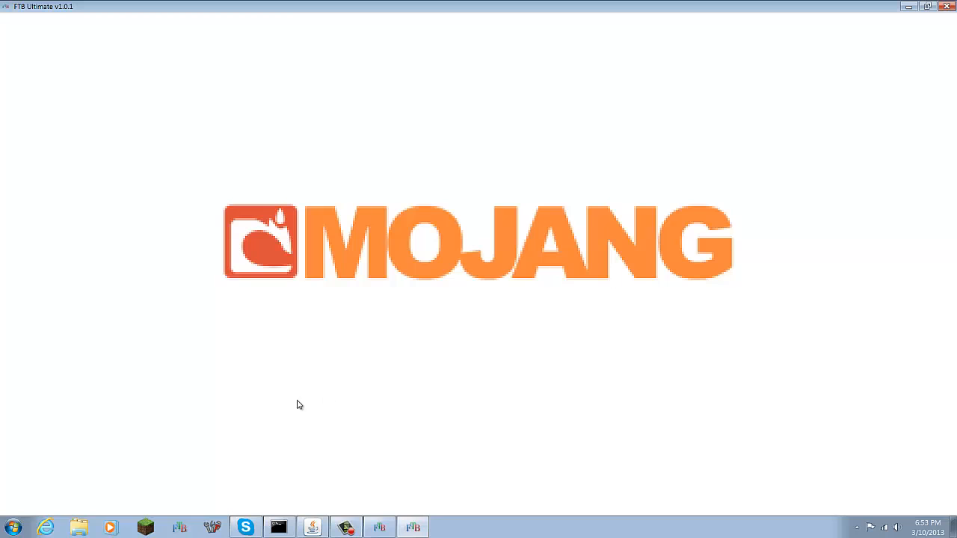
pyautogui.moveTo(375, 467)
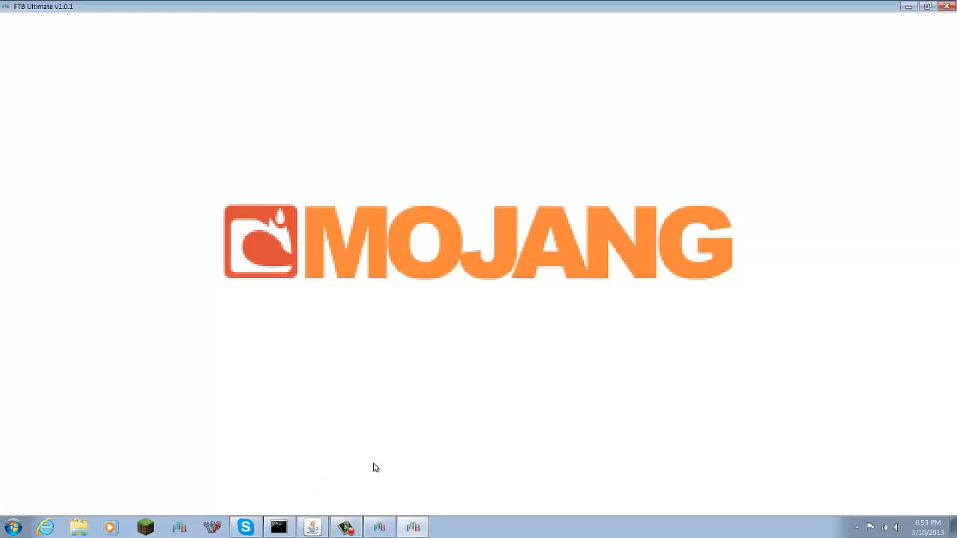
pyautogui.moveTo(485, 422)
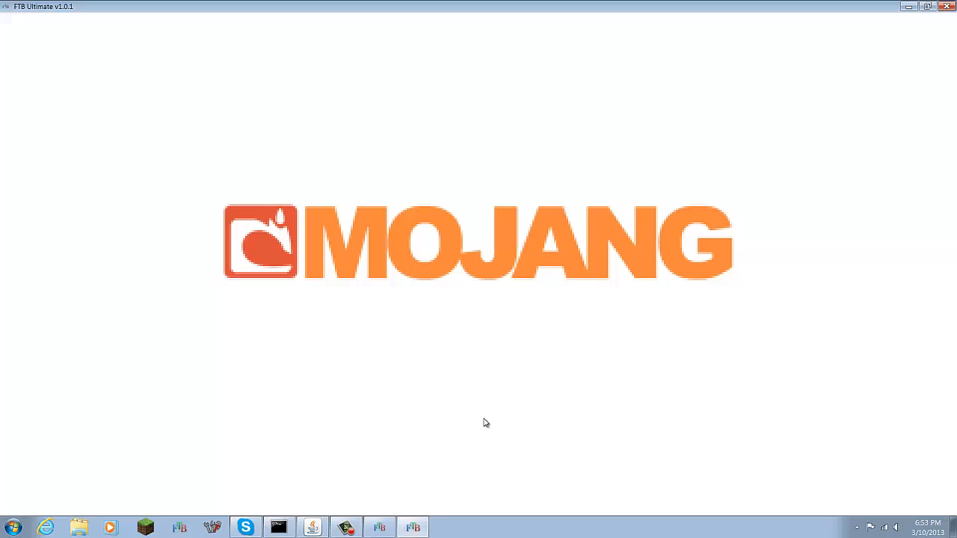
pyautogui.moveTo(402, 331)
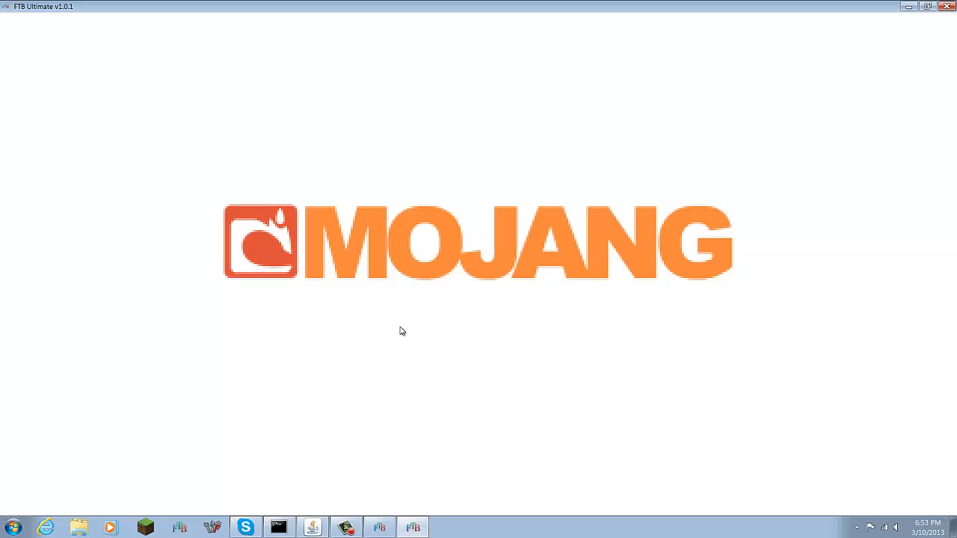
pyautogui.moveTo(524, 365)
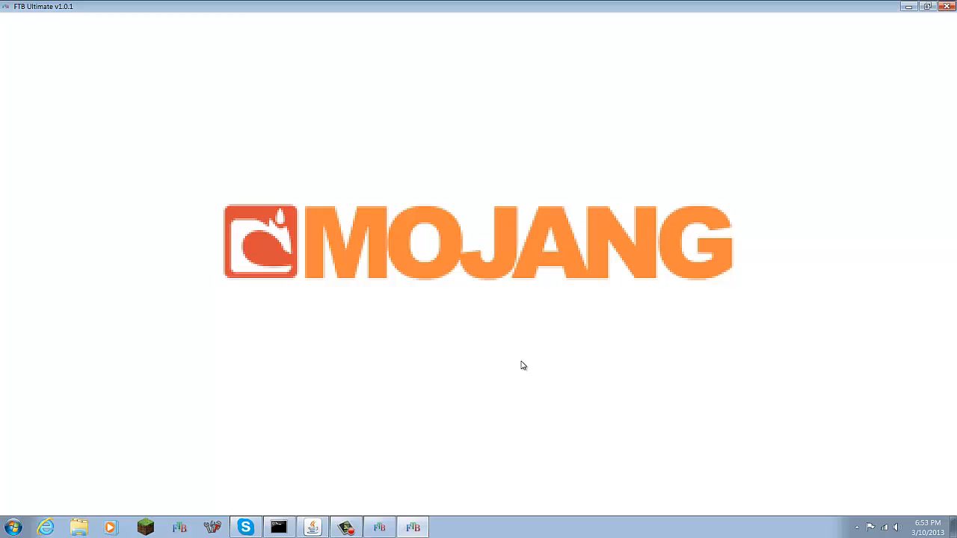
pyautogui.moveTo(513, 365)
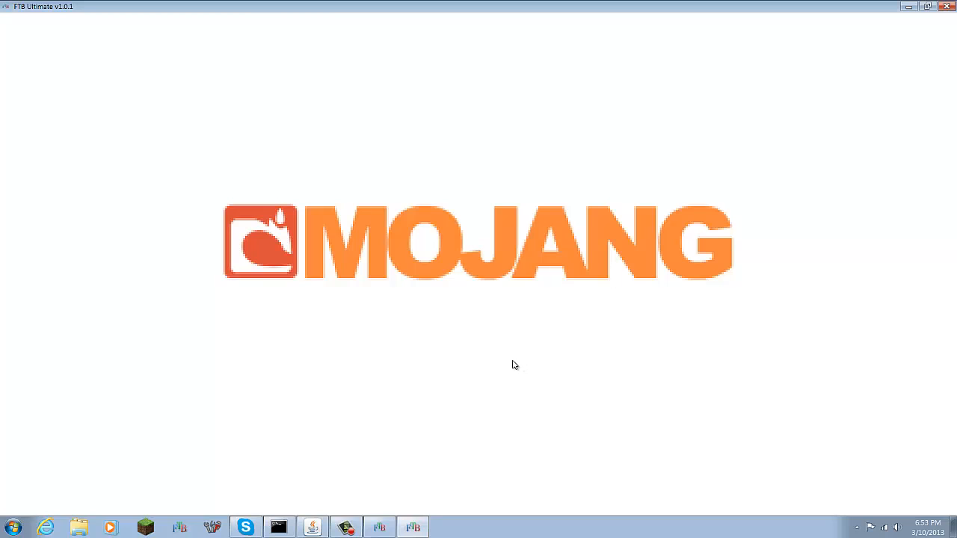
pyautogui.moveTo(520, 364)
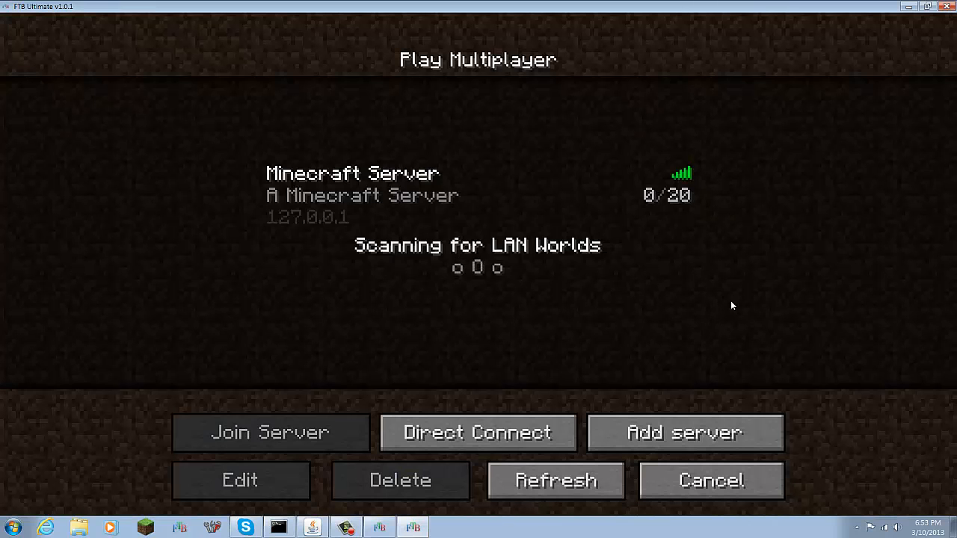
# Join the local Minecraft Server, let the world load, then leave for the title menu.
pyautogui.click(269, 432)
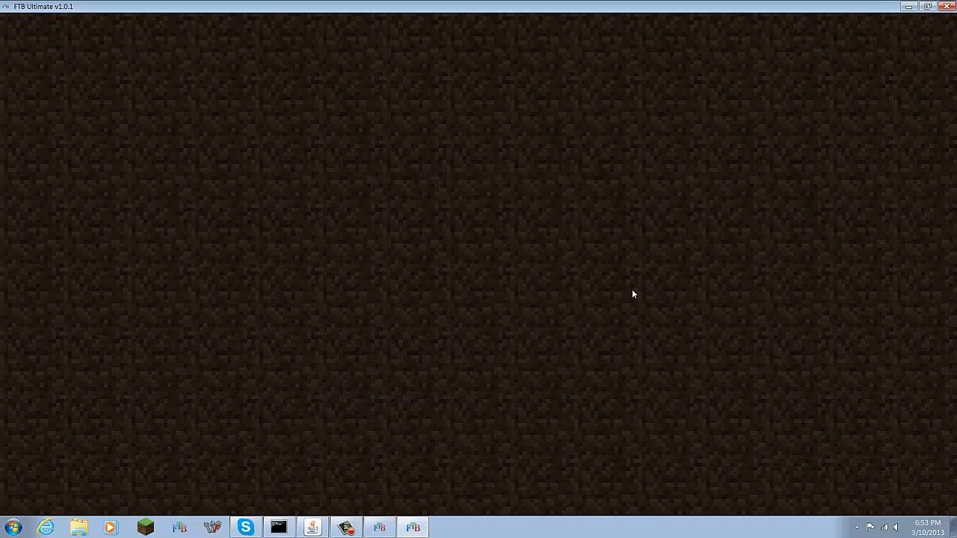
pyautogui.moveTo(633, 294)
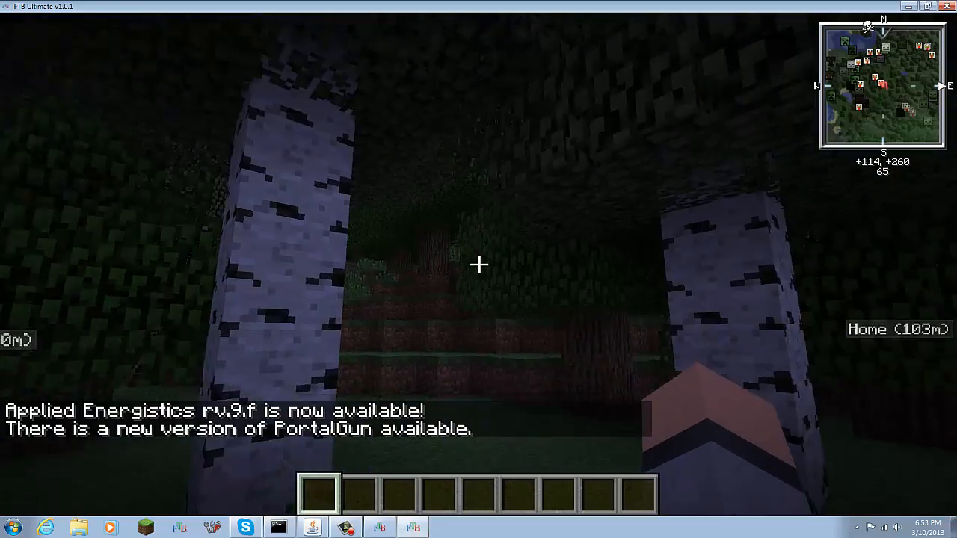
pyautogui.press('Escape')
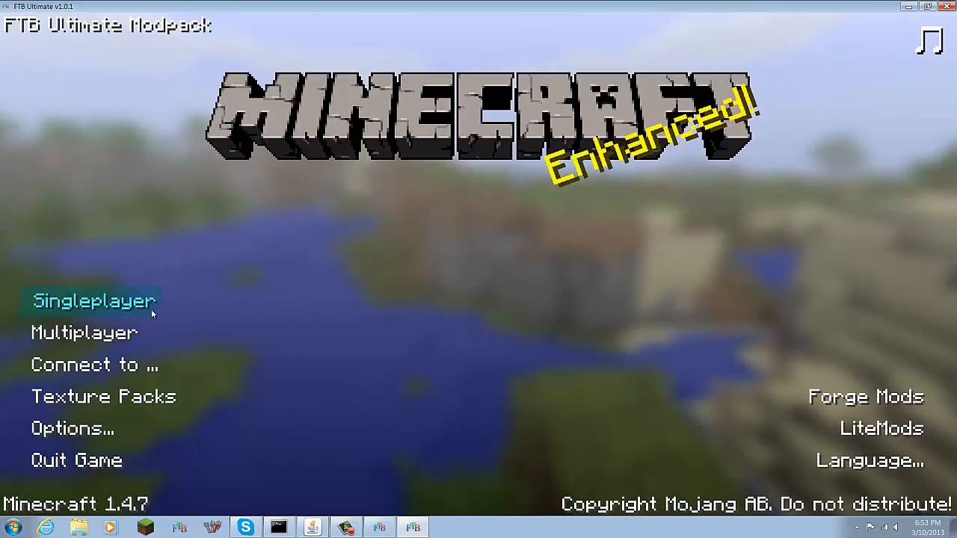
# Open Singleplayer and load a world with plains, an obsidian portal and machines.
pyautogui.click(94, 301)
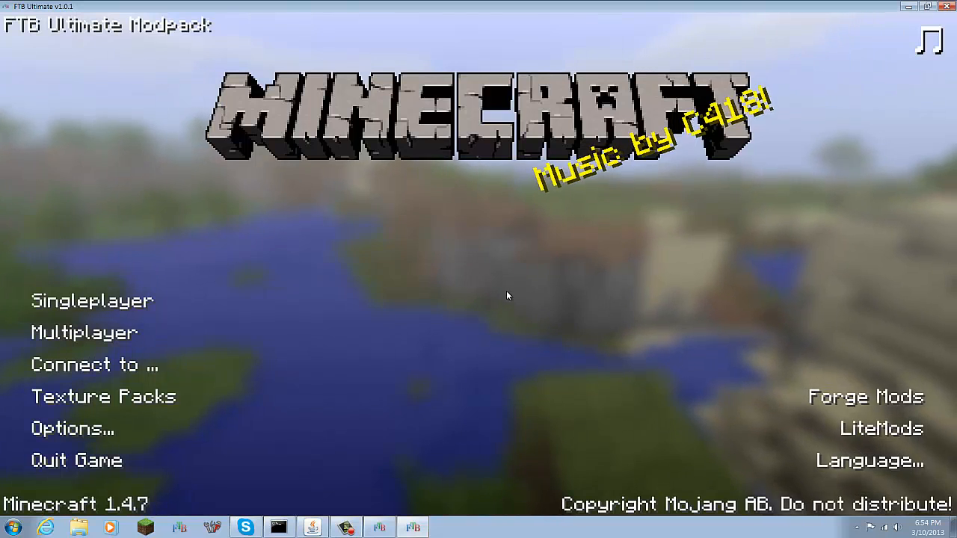
pyautogui.click(92, 301)
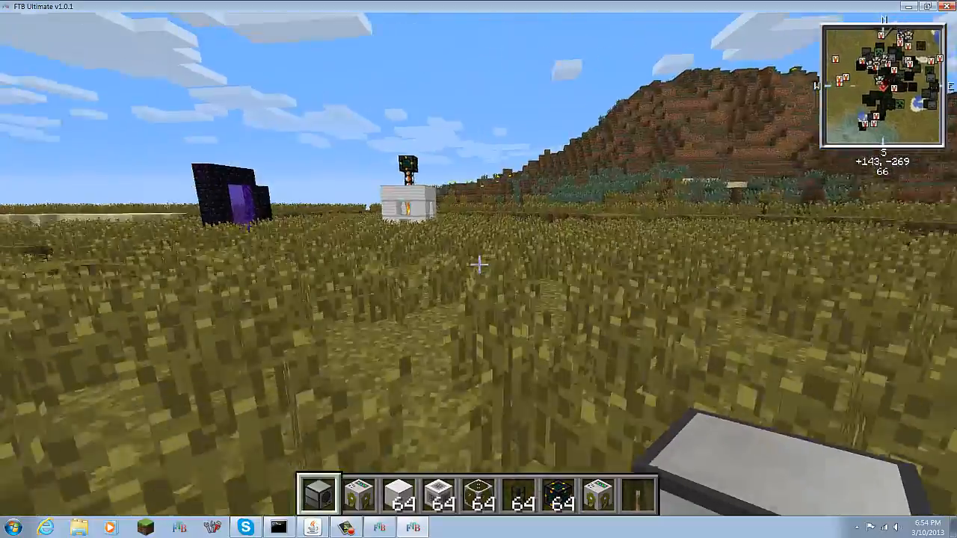
pyautogui.moveTo(479, 269)
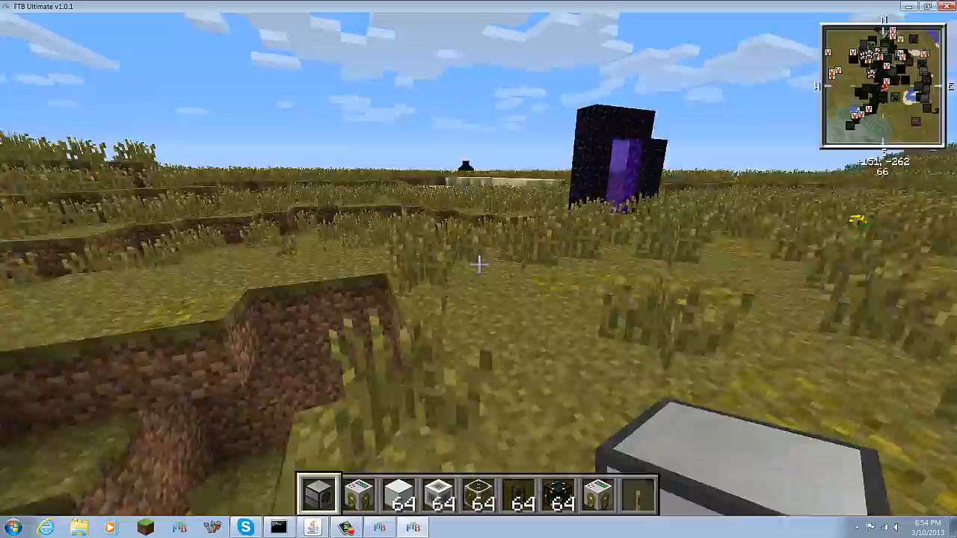
pyautogui.moveTo(478, 269)
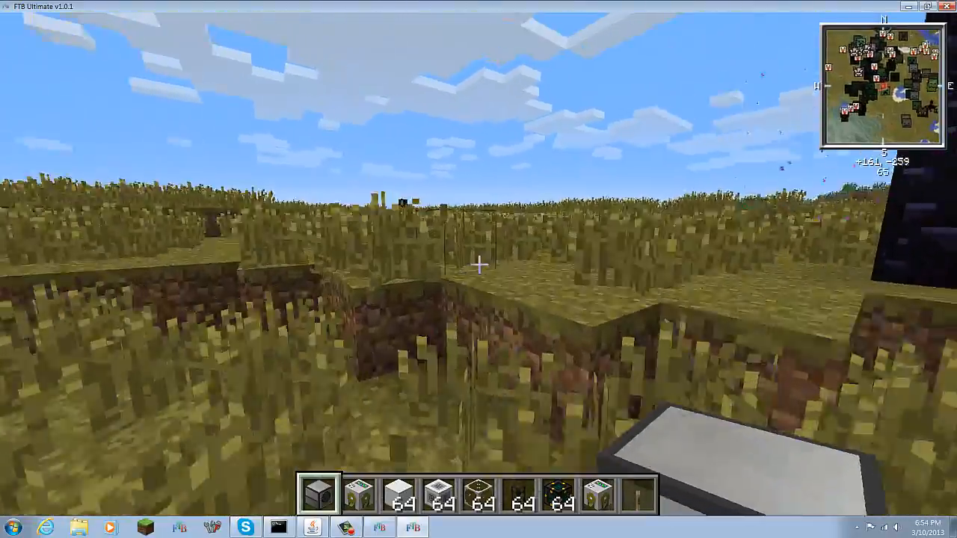
pyautogui.moveTo(478, 269)
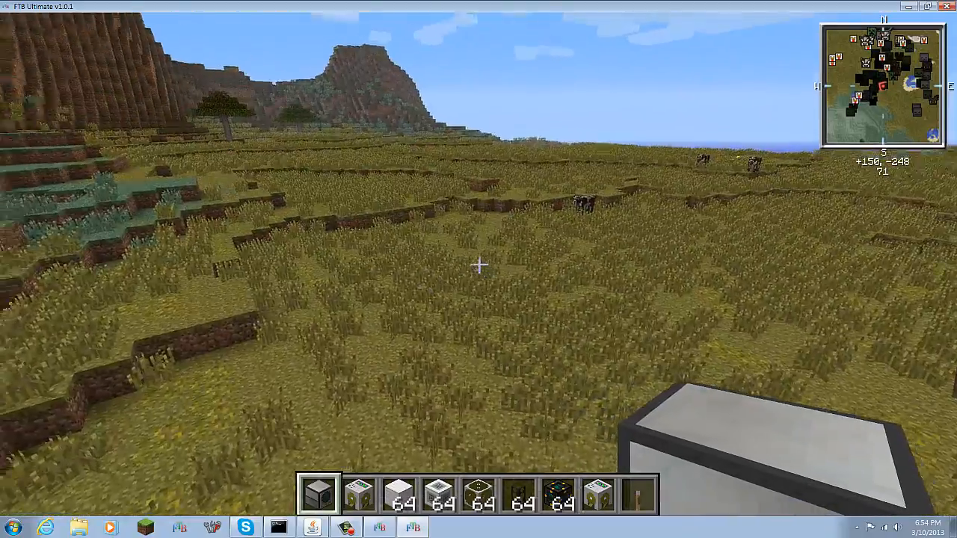
pyautogui.moveTo(479, 269)
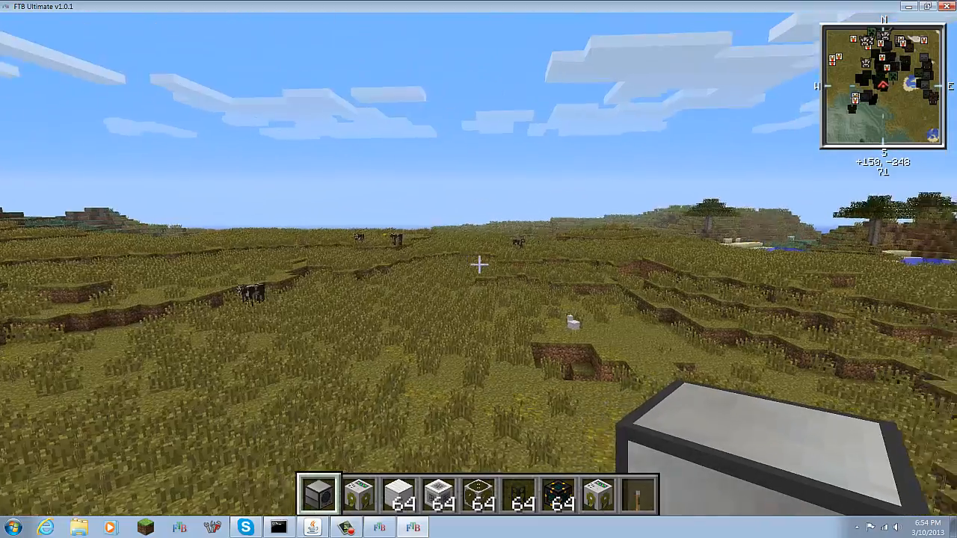
pyautogui.moveTo(478, 269)
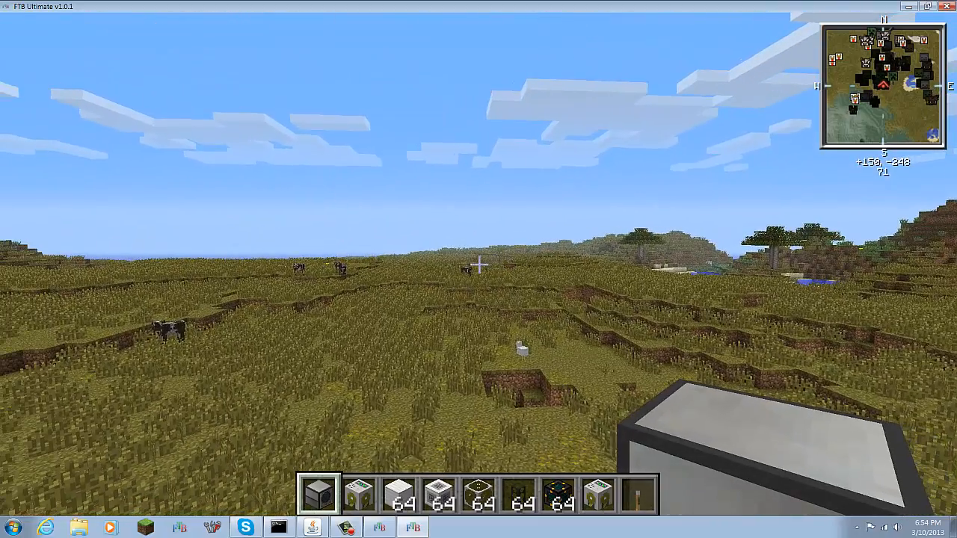